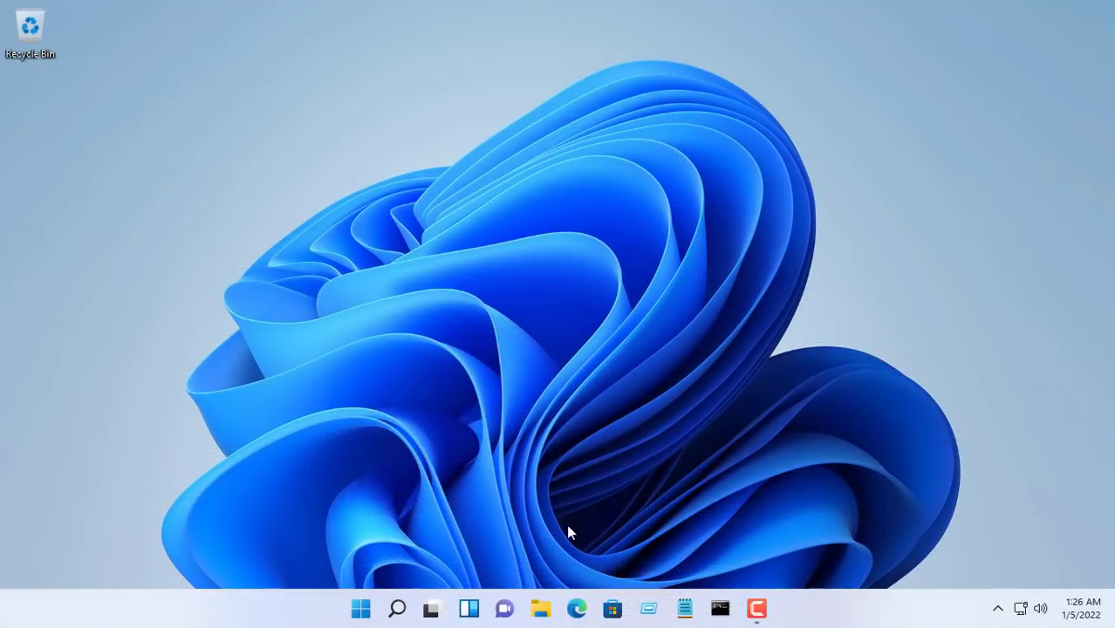
Step: Launch Microsoft Edge from the taskbar
left_click(576, 607)
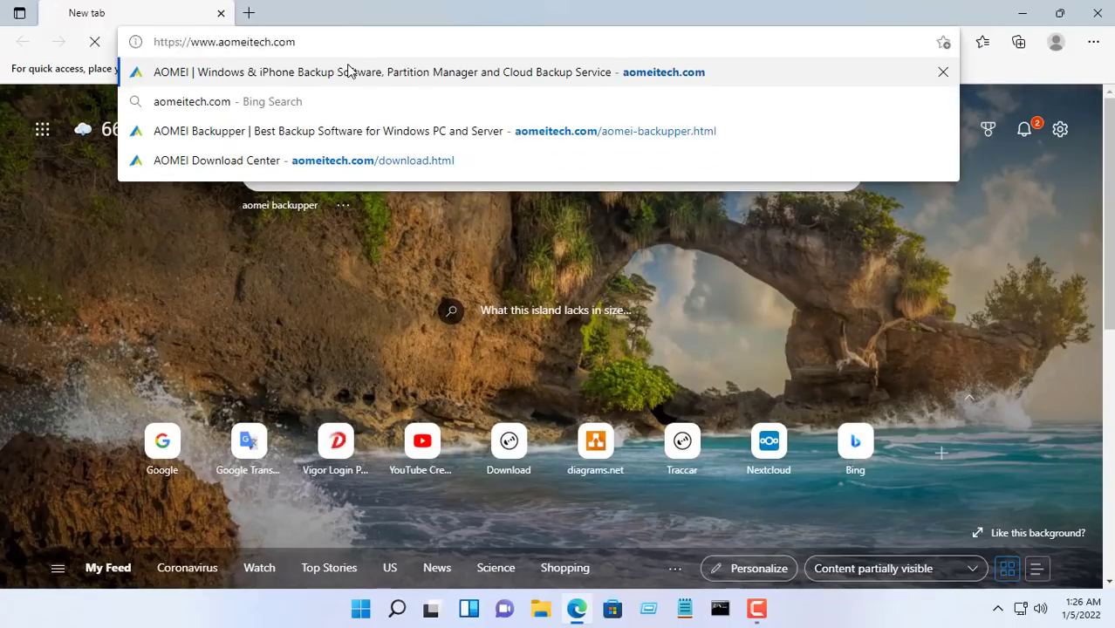
Step: Download the AOMEI Backupper Standard freeware from aomeitech.com Downloads and run the installer
left_click(410, 72)
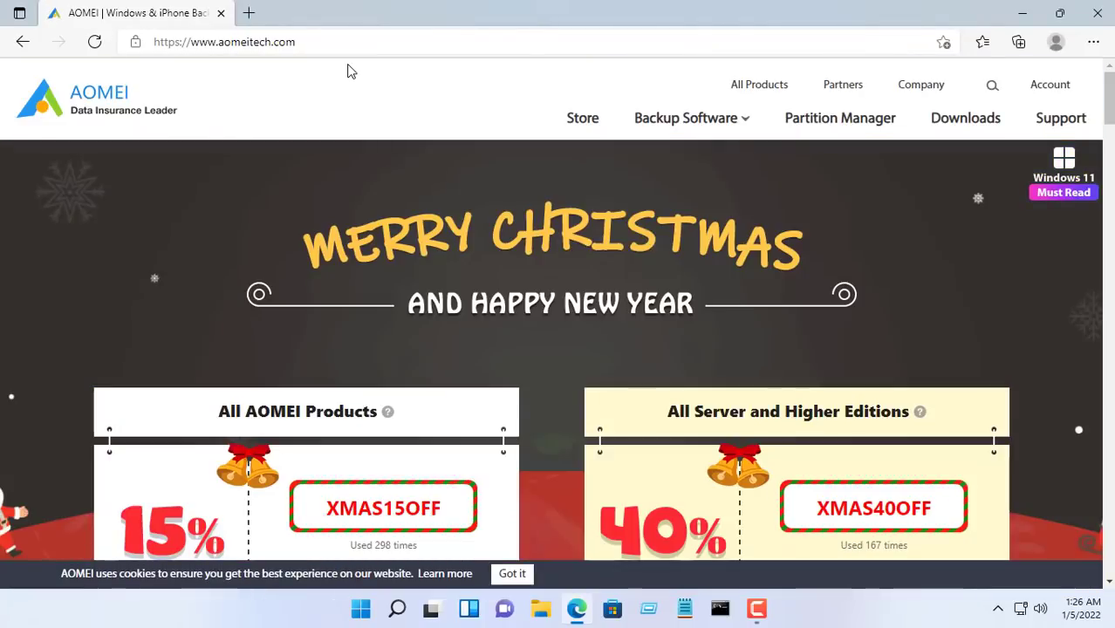
left_click(965, 118)
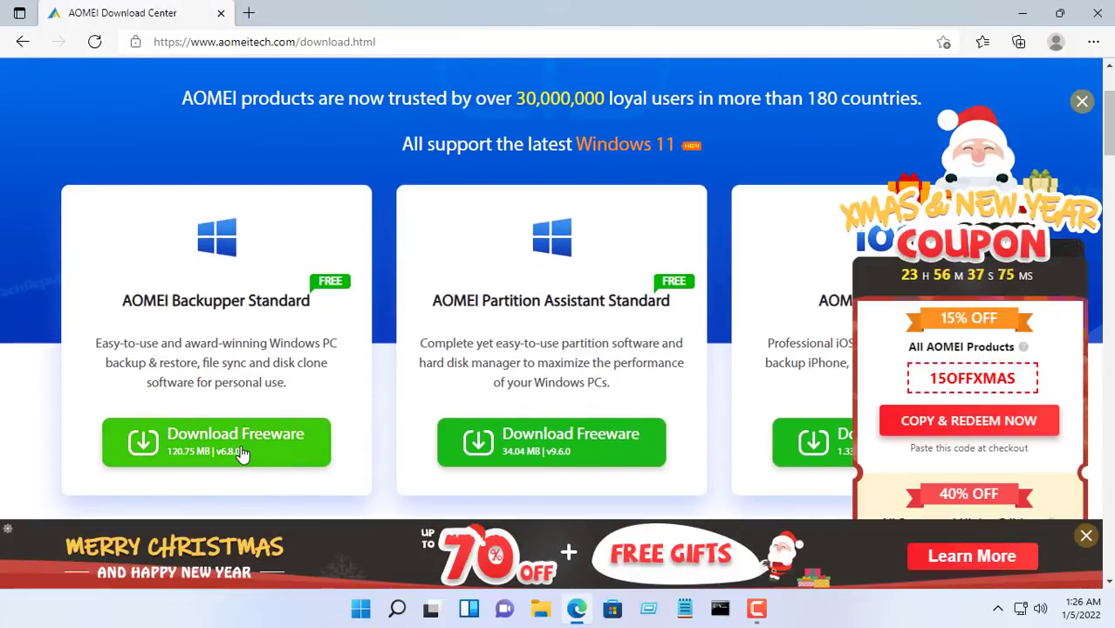
left_click(215, 443)
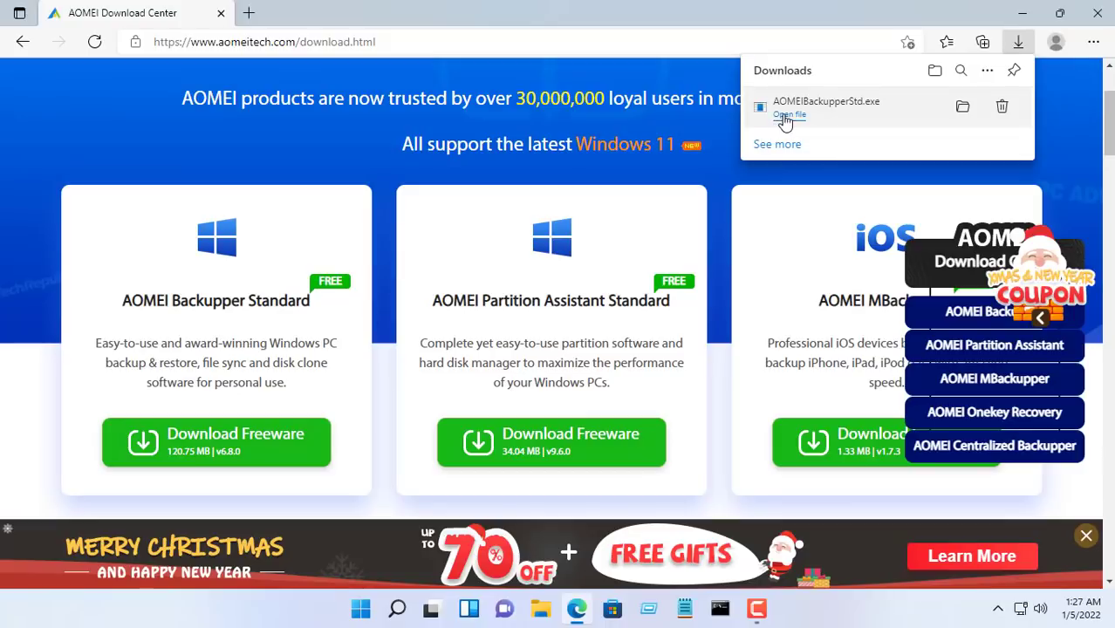
left_click(788, 115)
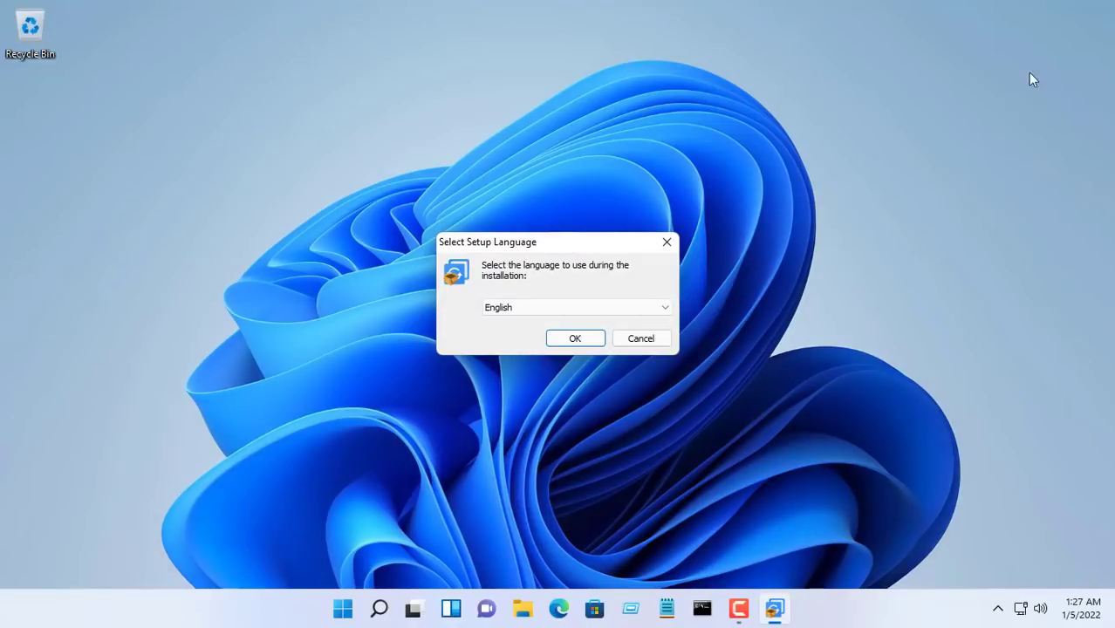
Step: Install in English, skip the Pro trial offer, and launch the installed program
left_click(574, 339)
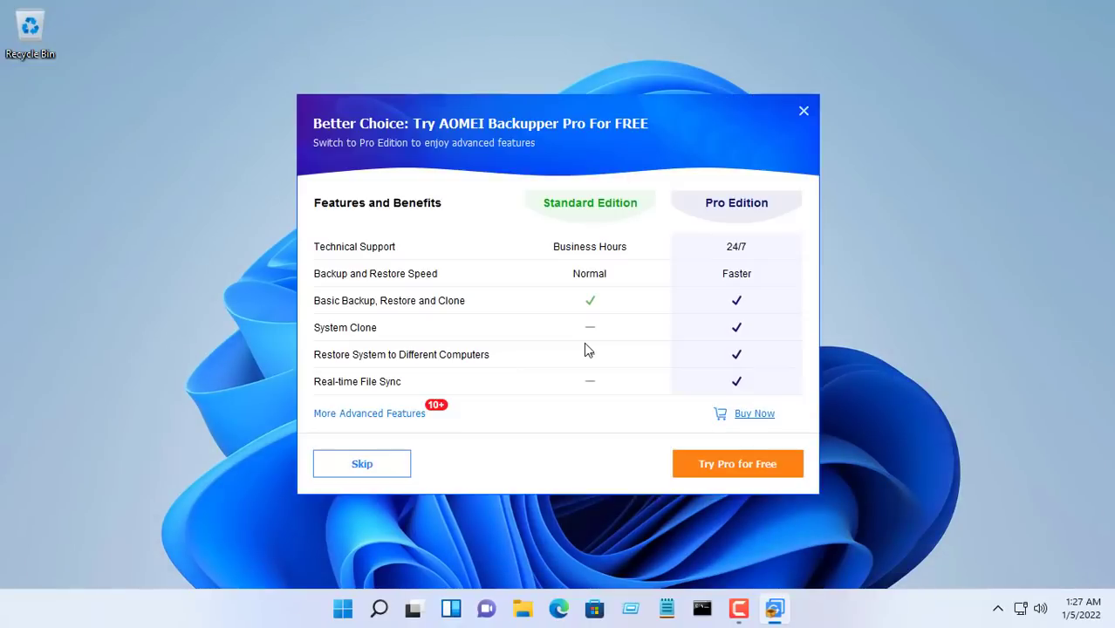
mouse_move(605, 217)
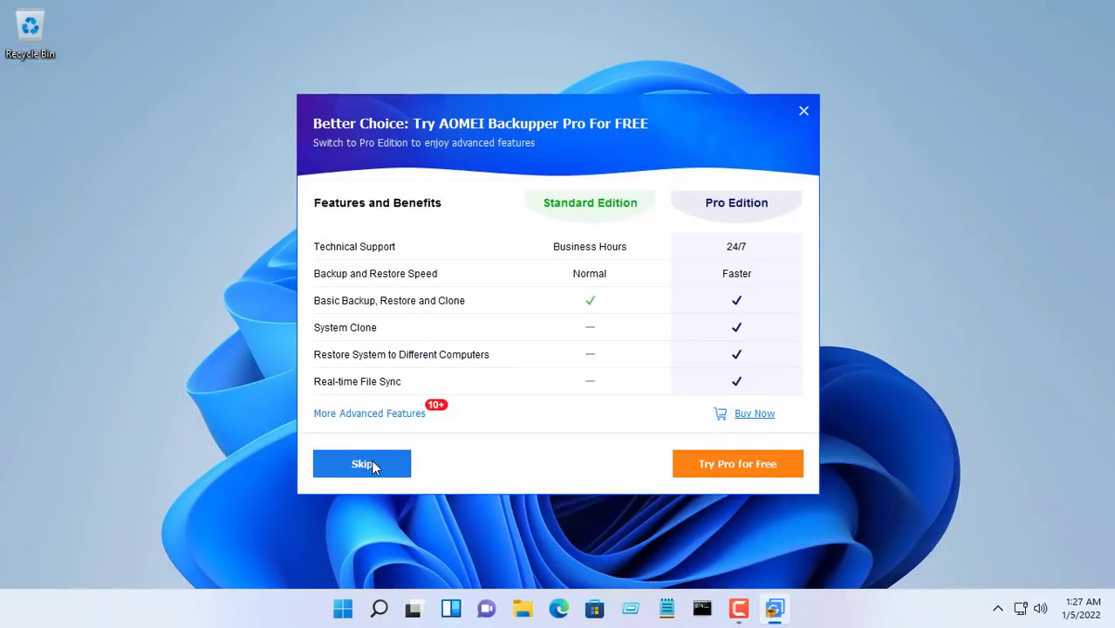
left_click(362, 464)
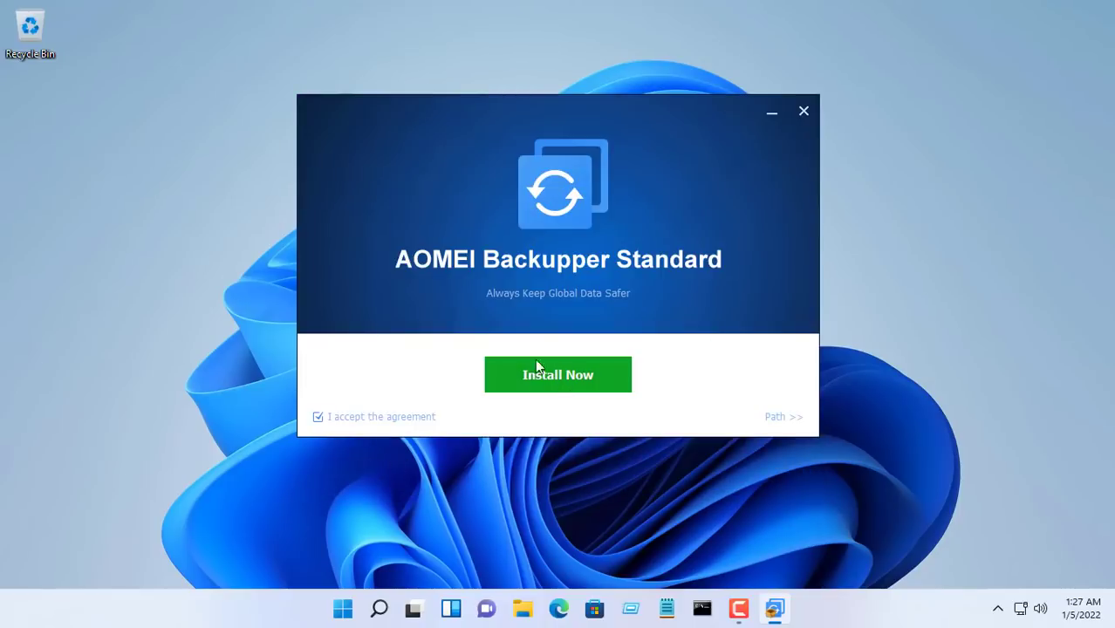
left_click(558, 374)
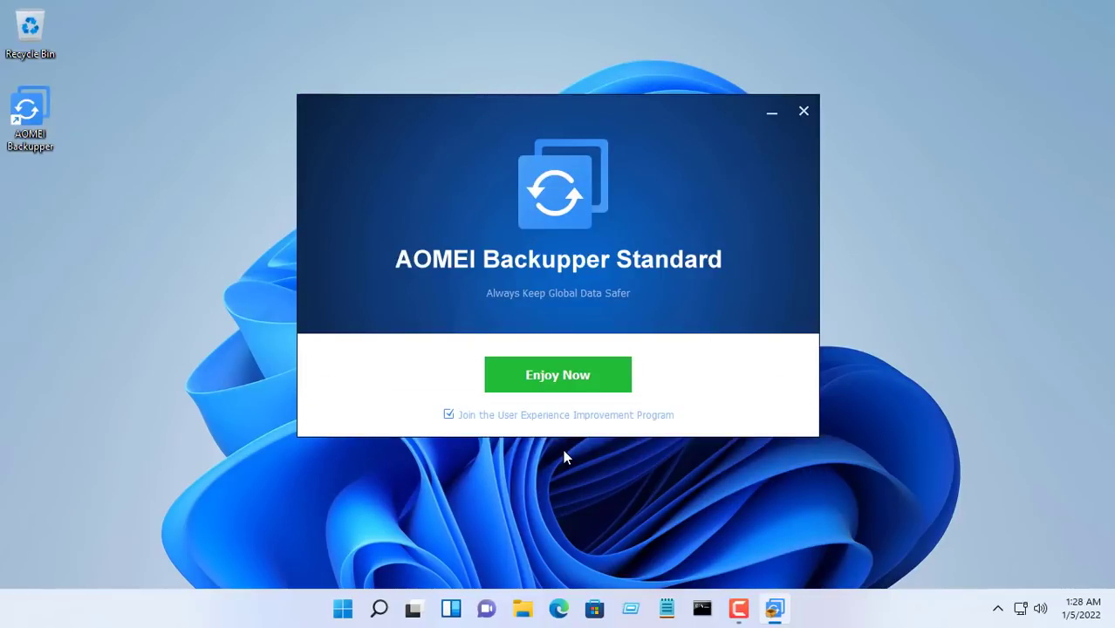
left_click(802, 112)
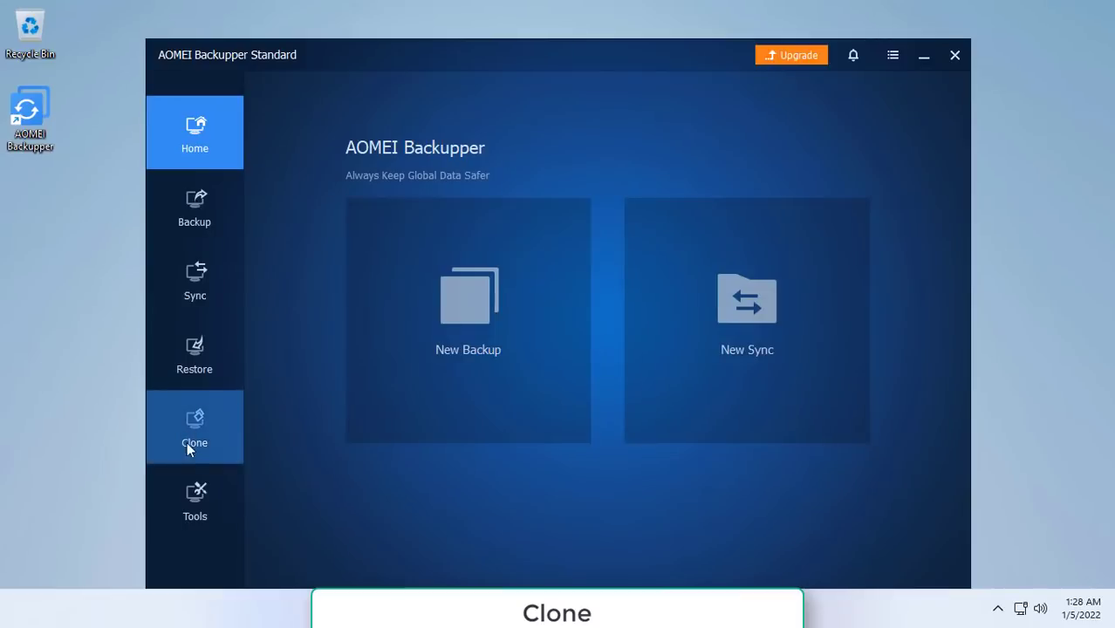
Step: Configure a Disk Clone from source Disk0 to destination Disk1 up to the operation summary
left_click(195, 427)
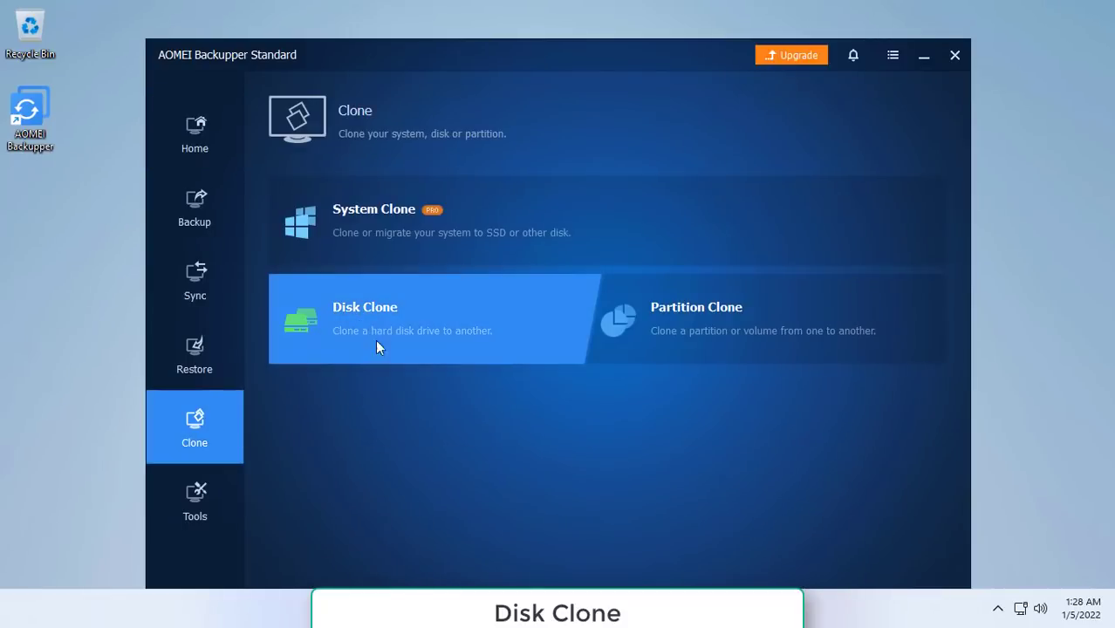
left_click(380, 318)
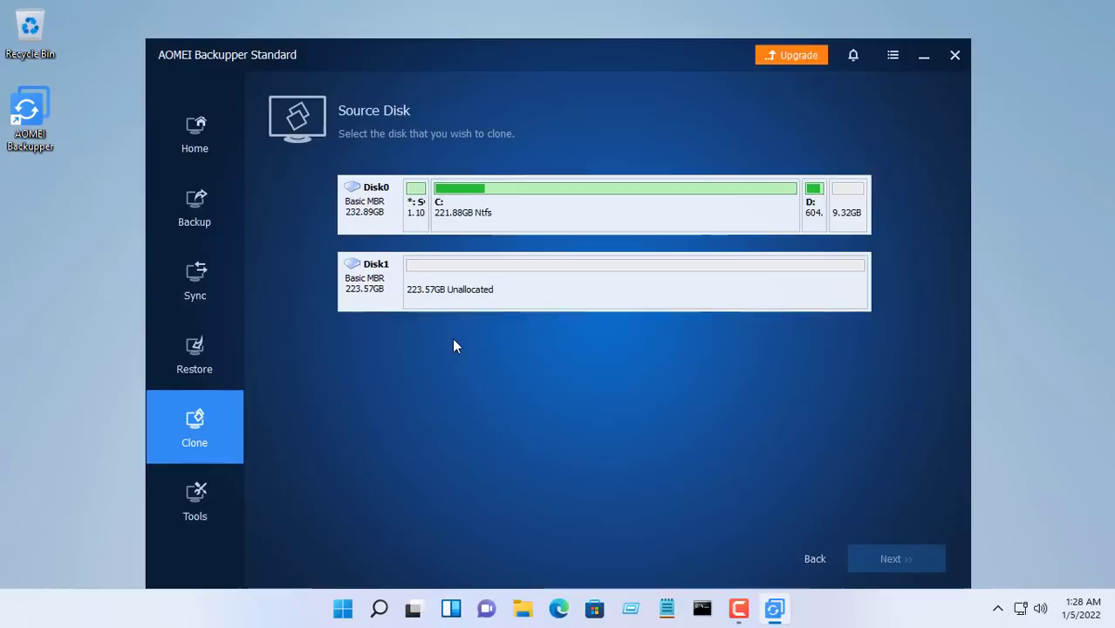
left_click(610, 205)
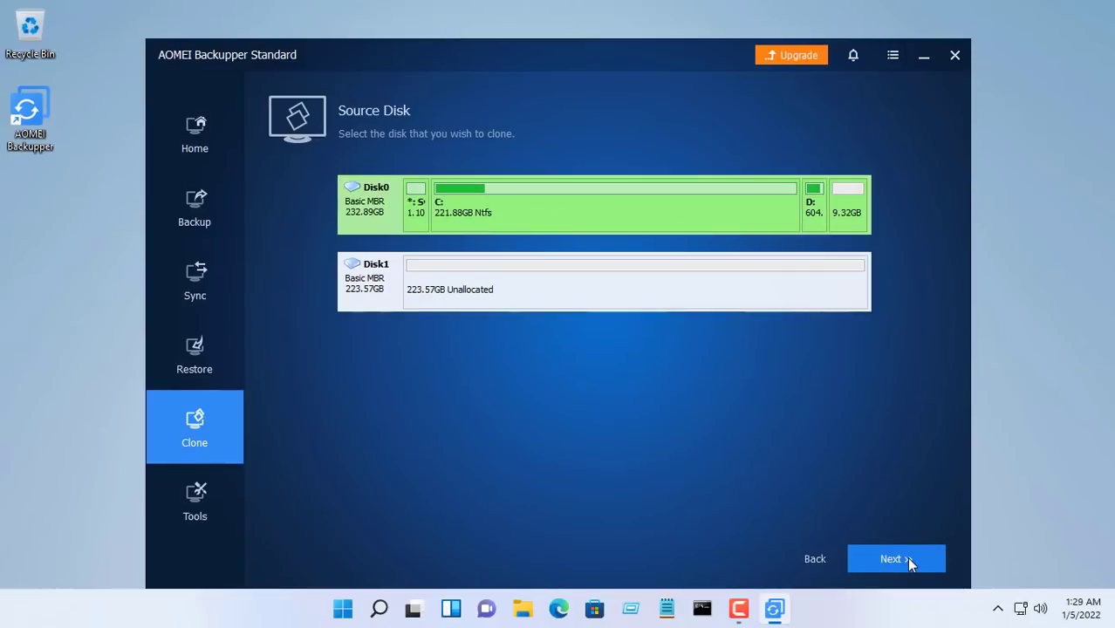
left_click(896, 558)
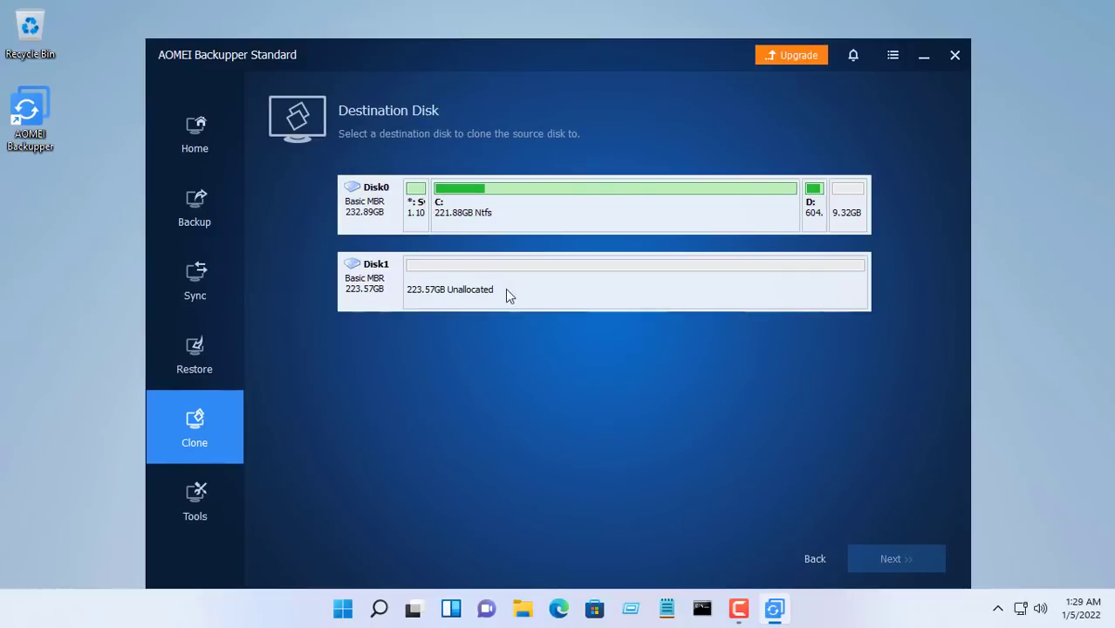
left_click(602, 281)
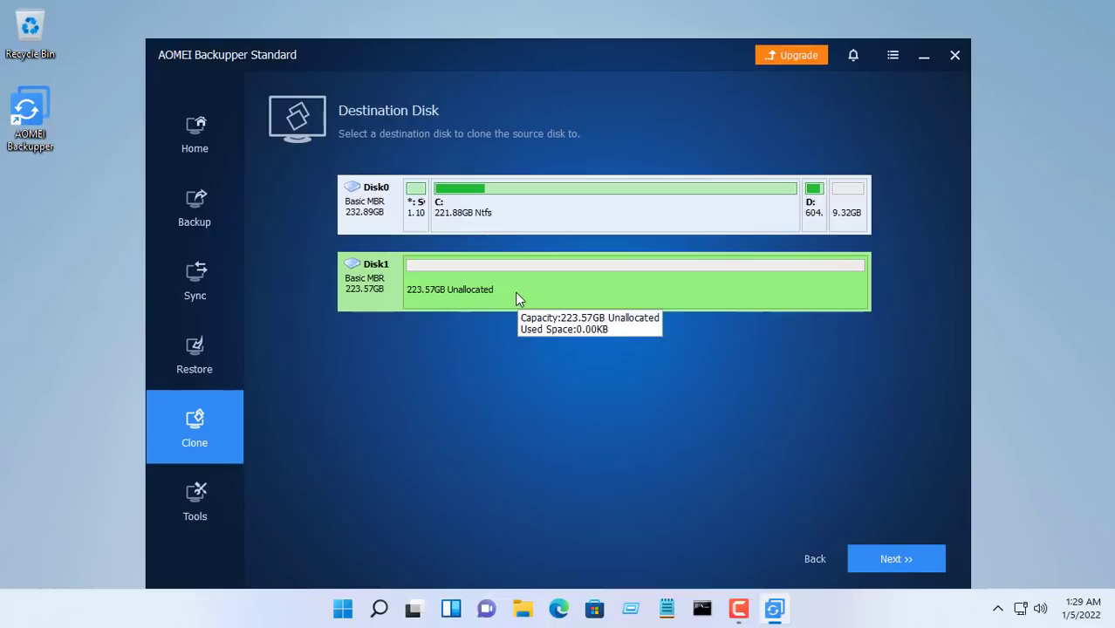
left_click(897, 559)
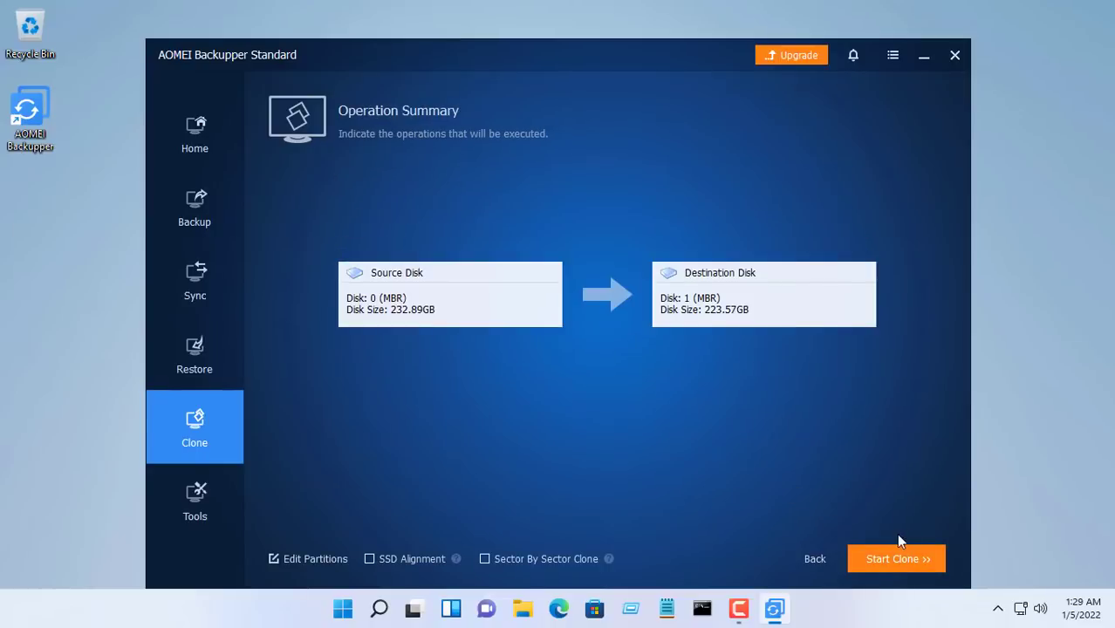
Step: Start the Disk0-to-Disk1 clone and accept the partition size notice
left_click(897, 558)
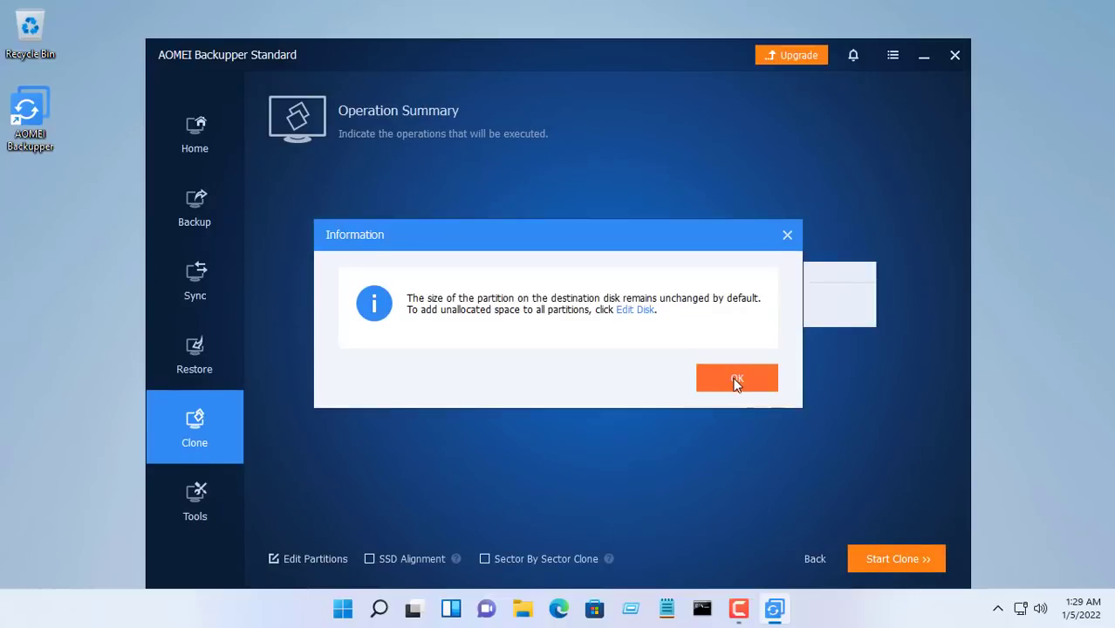
left_click(736, 376)
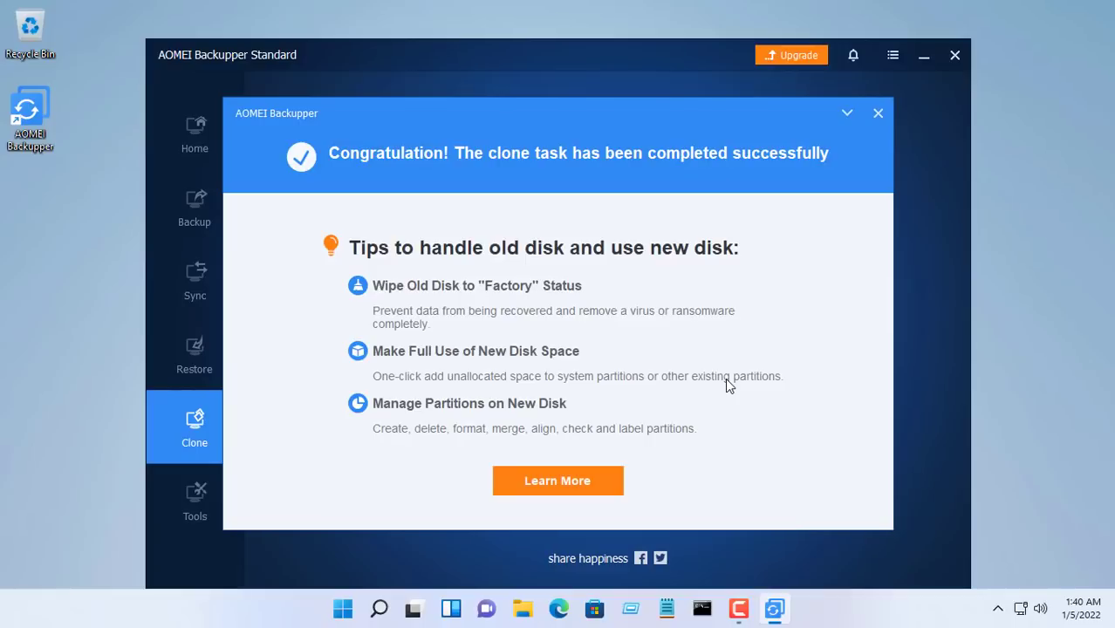
mouse_move(803, 192)
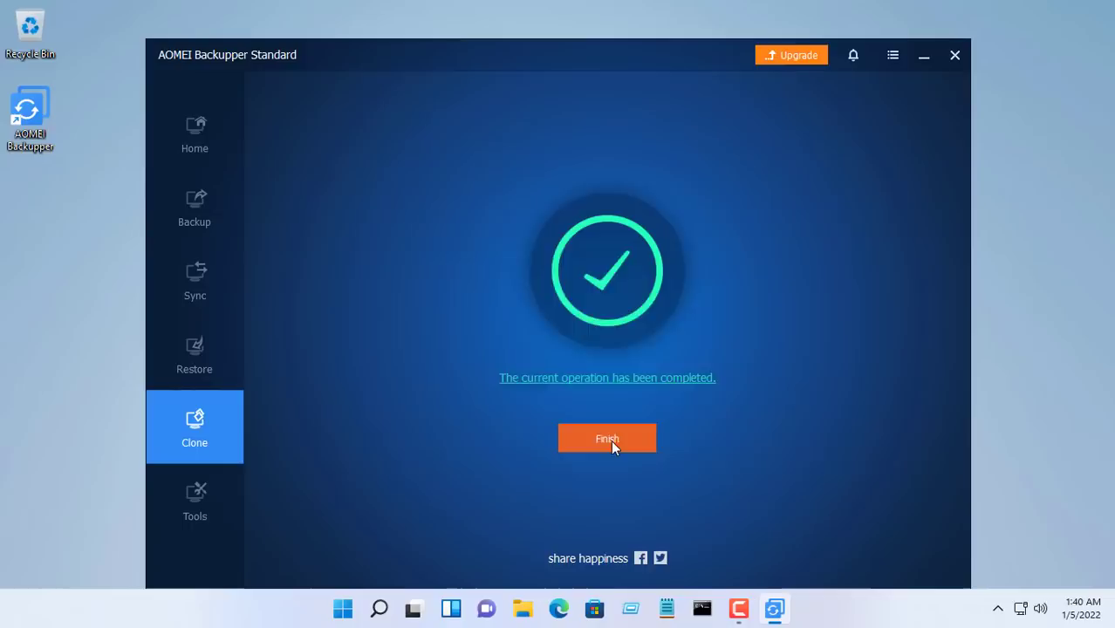
Step: Finish the clone, close AOMEI Backupper, and show the Start menu power options
left_click(607, 438)
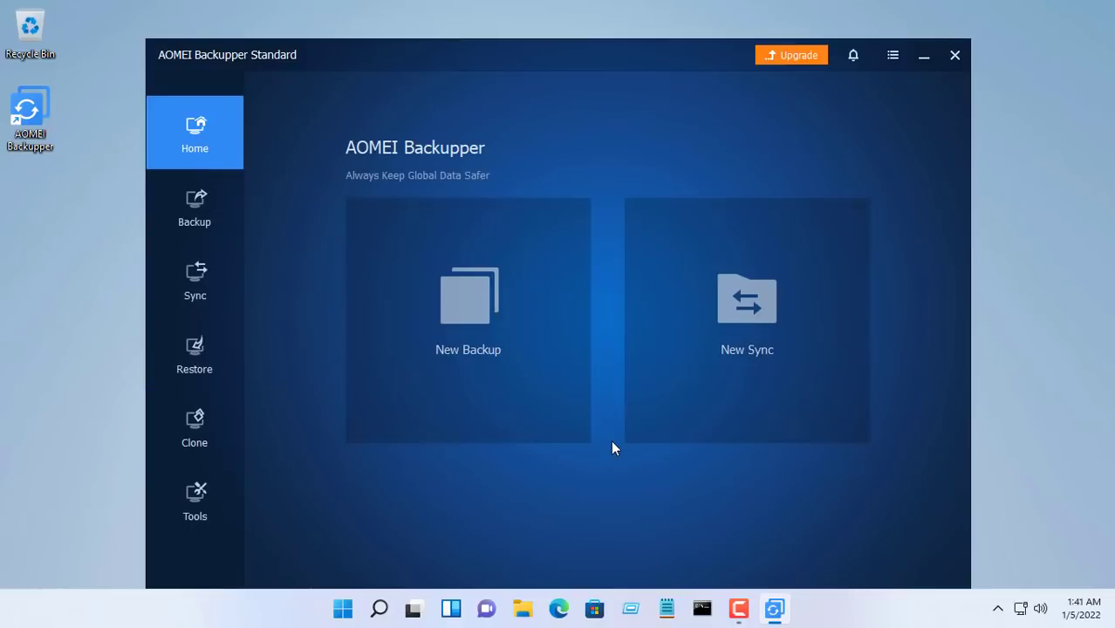
left_click(922, 54)
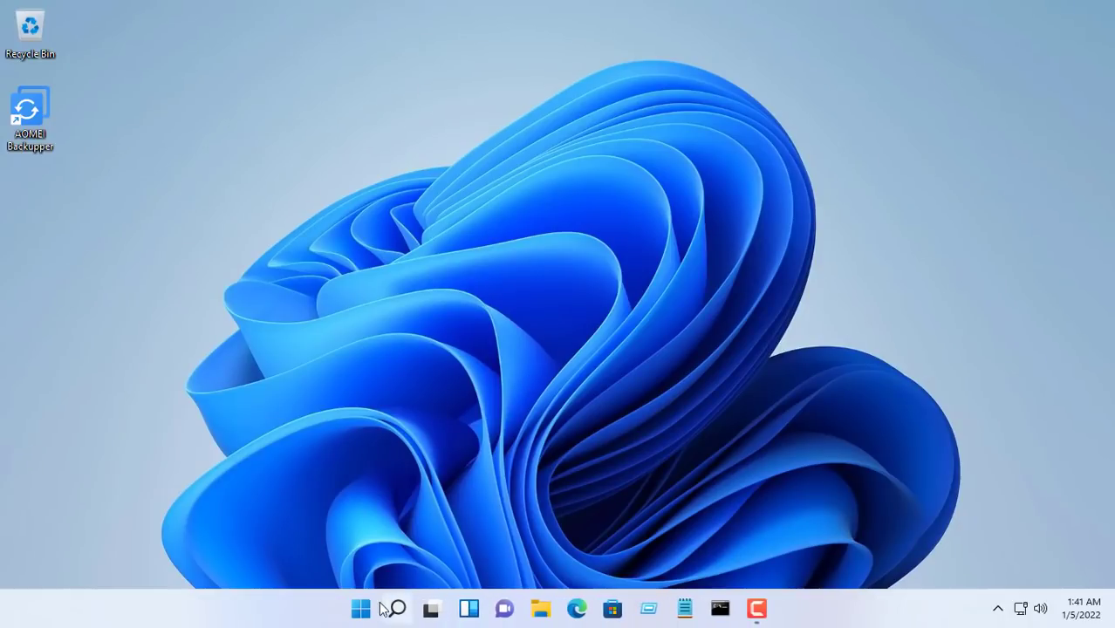
left_click(359, 607)
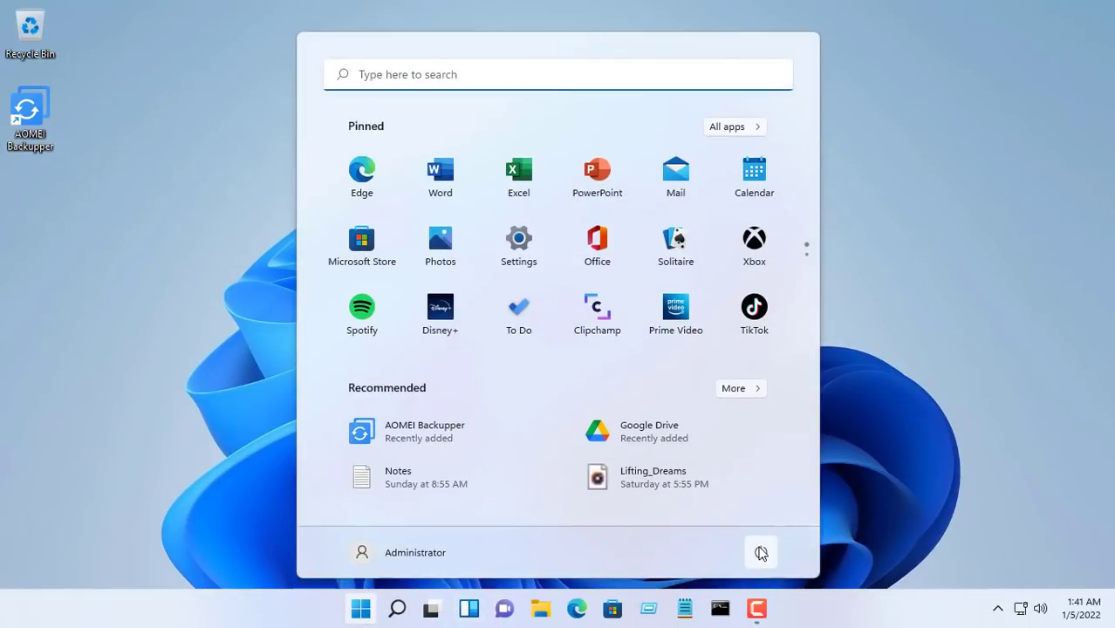
left_click(760, 551)
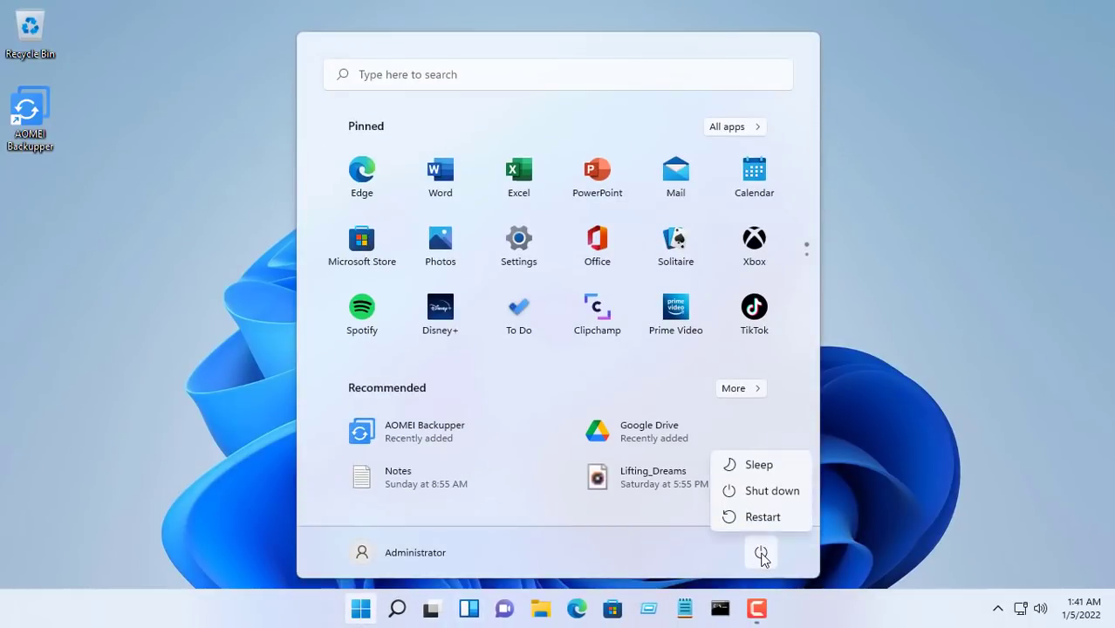